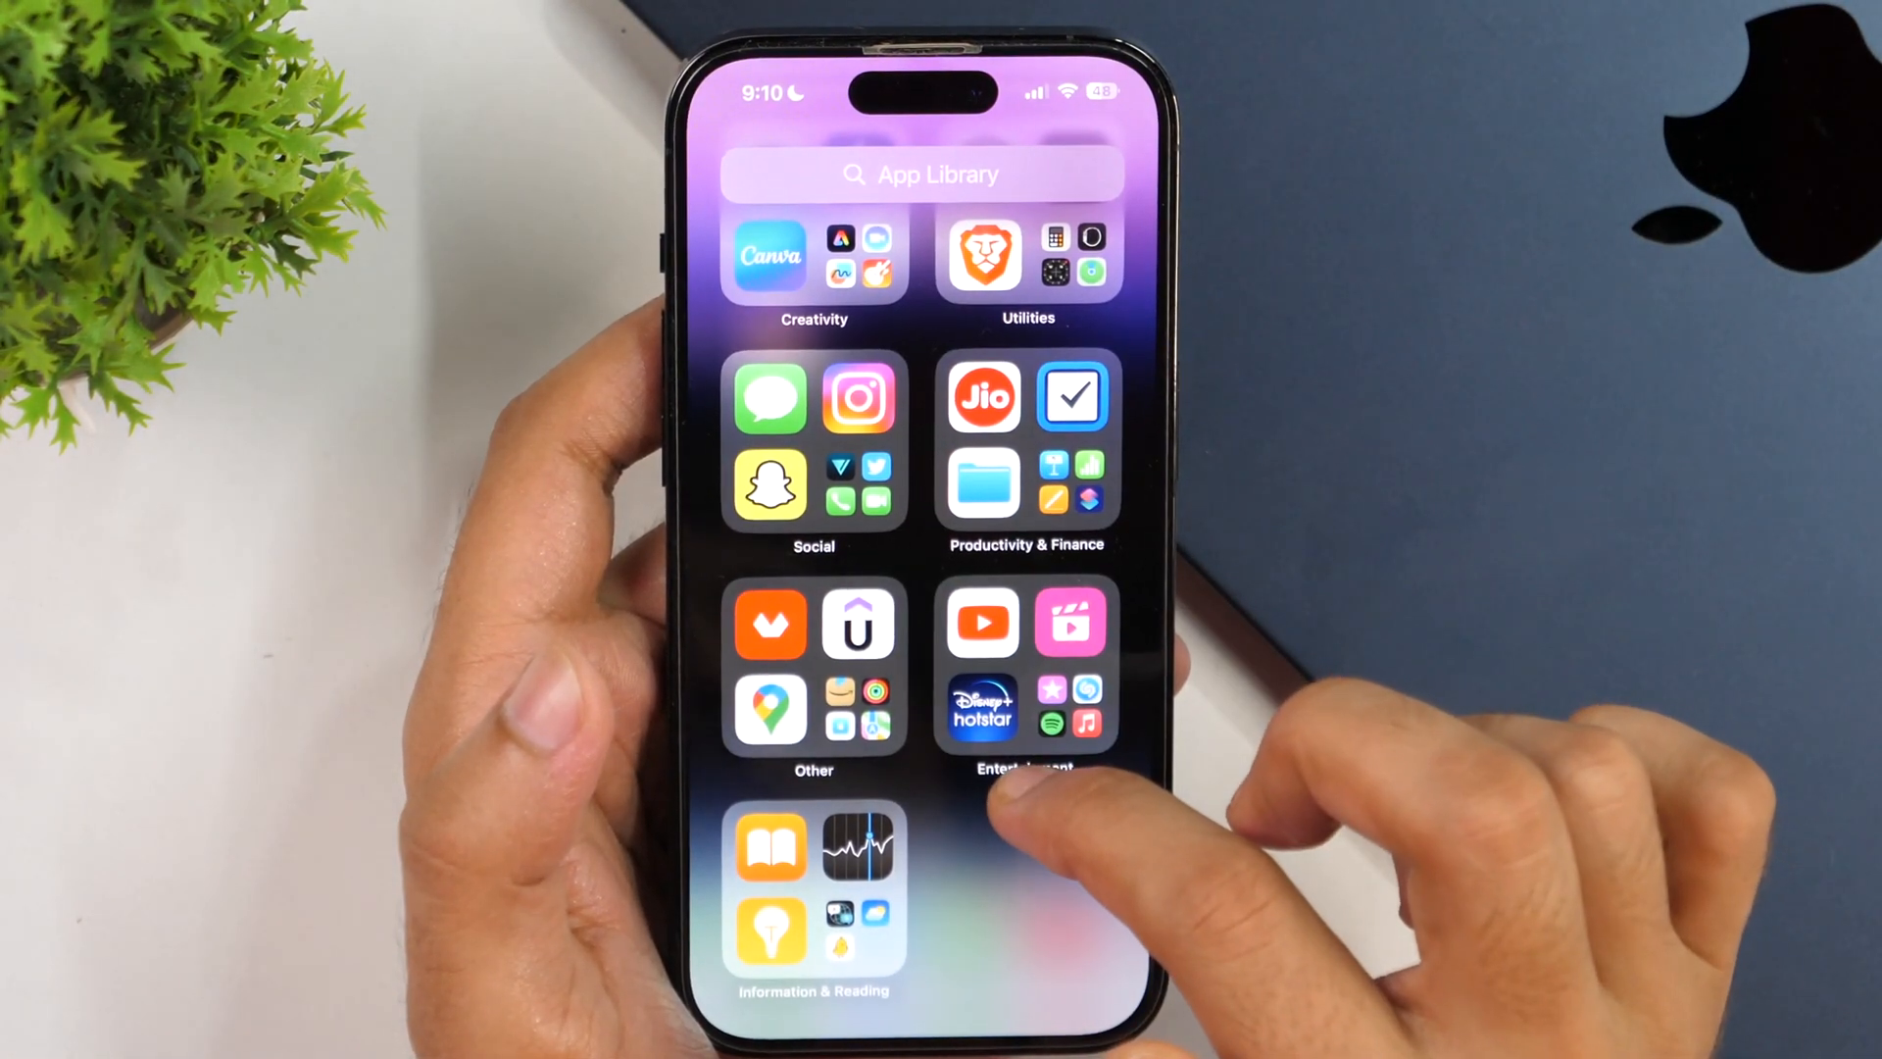
Show the alphabetical list of all apps in the App Library and scroll through it
{"action": "scroll", "scroll_direction": "down", "scroll_amount": 3}
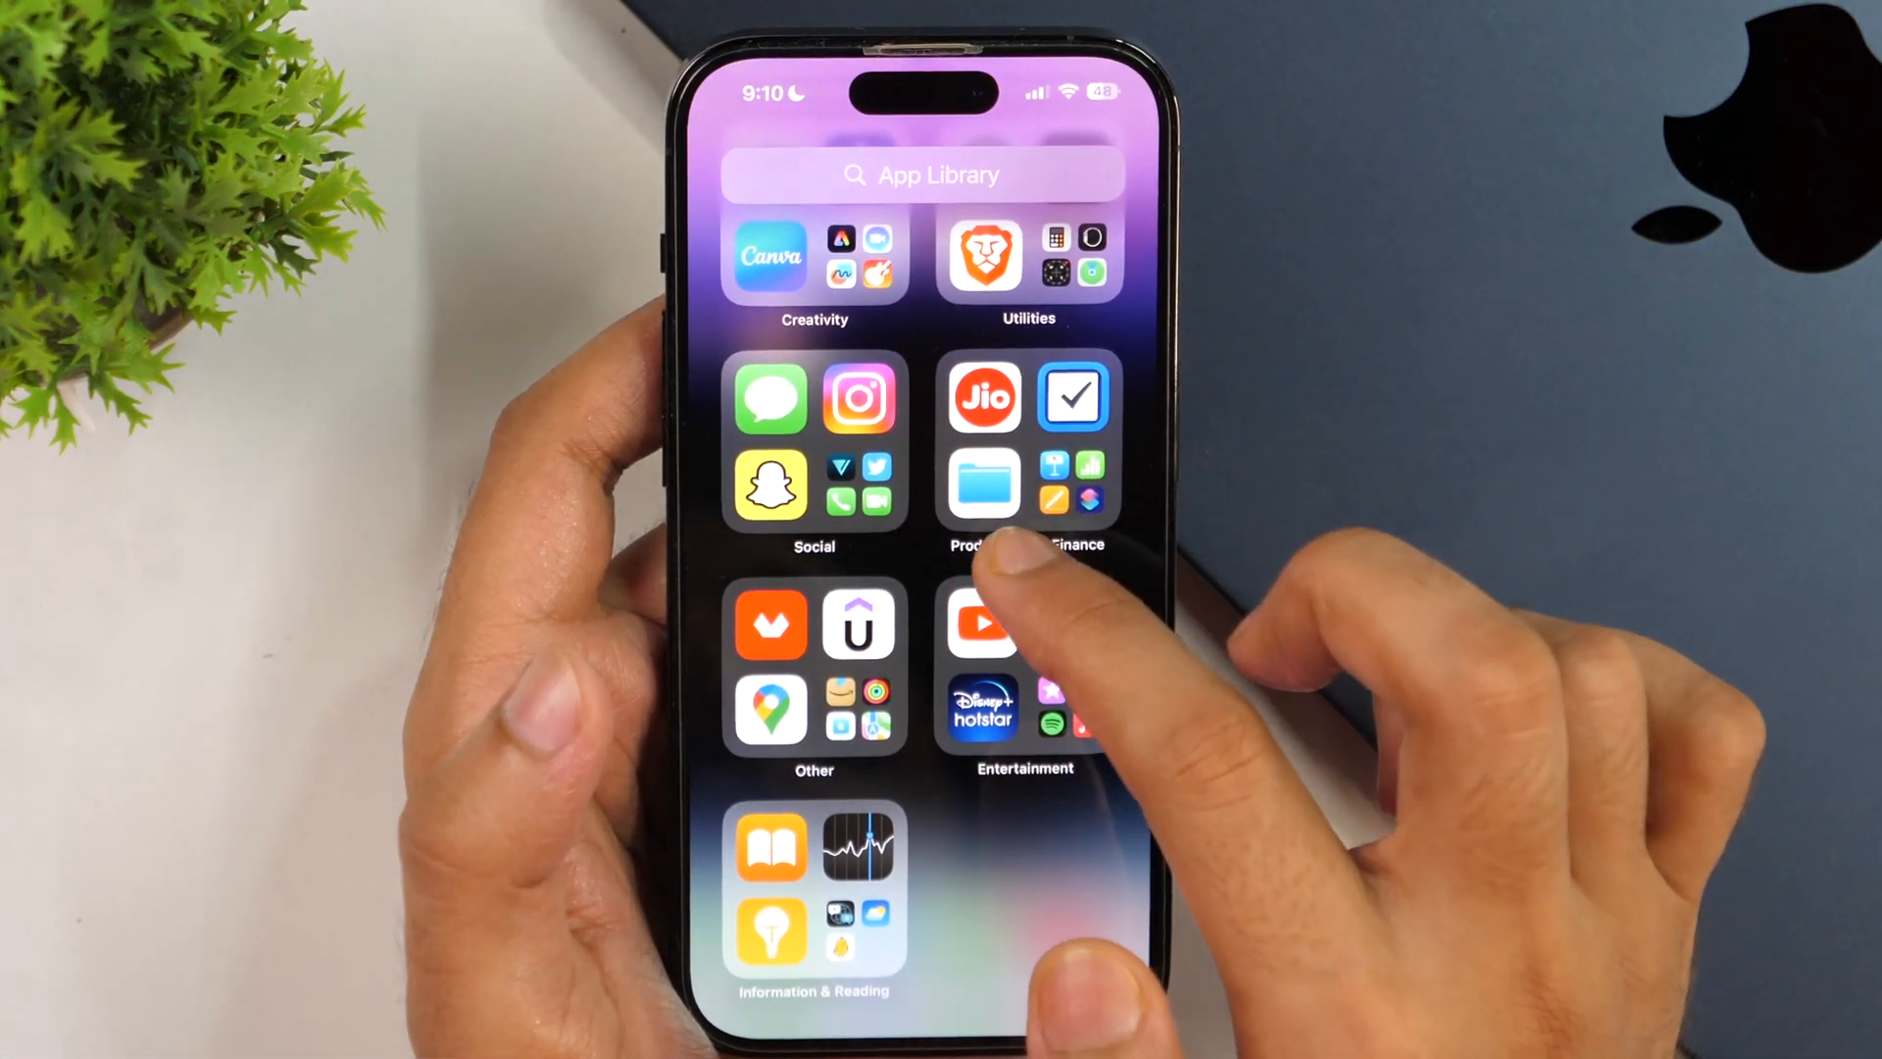
{"action": "scroll", "scroll_direction": "down", "scroll_amount": 3}
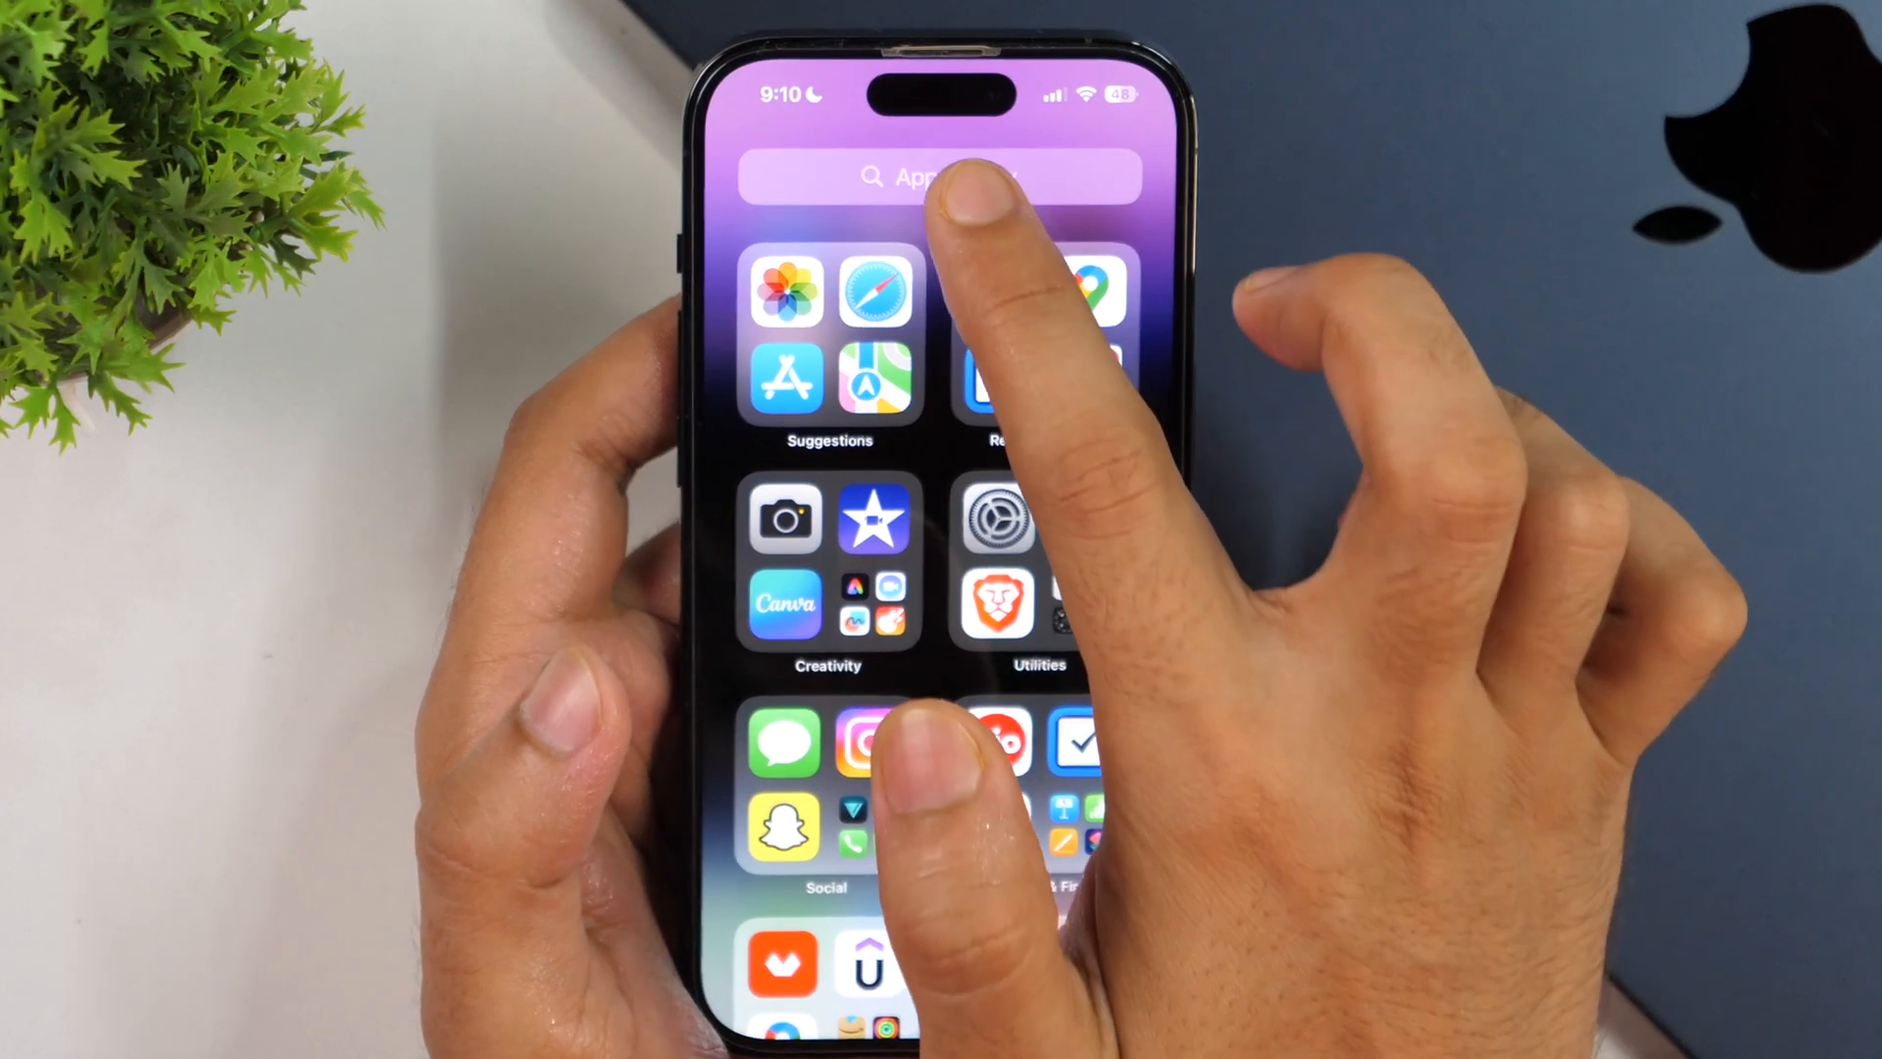
{"action": "left_click", "coordinate": [940, 176]}
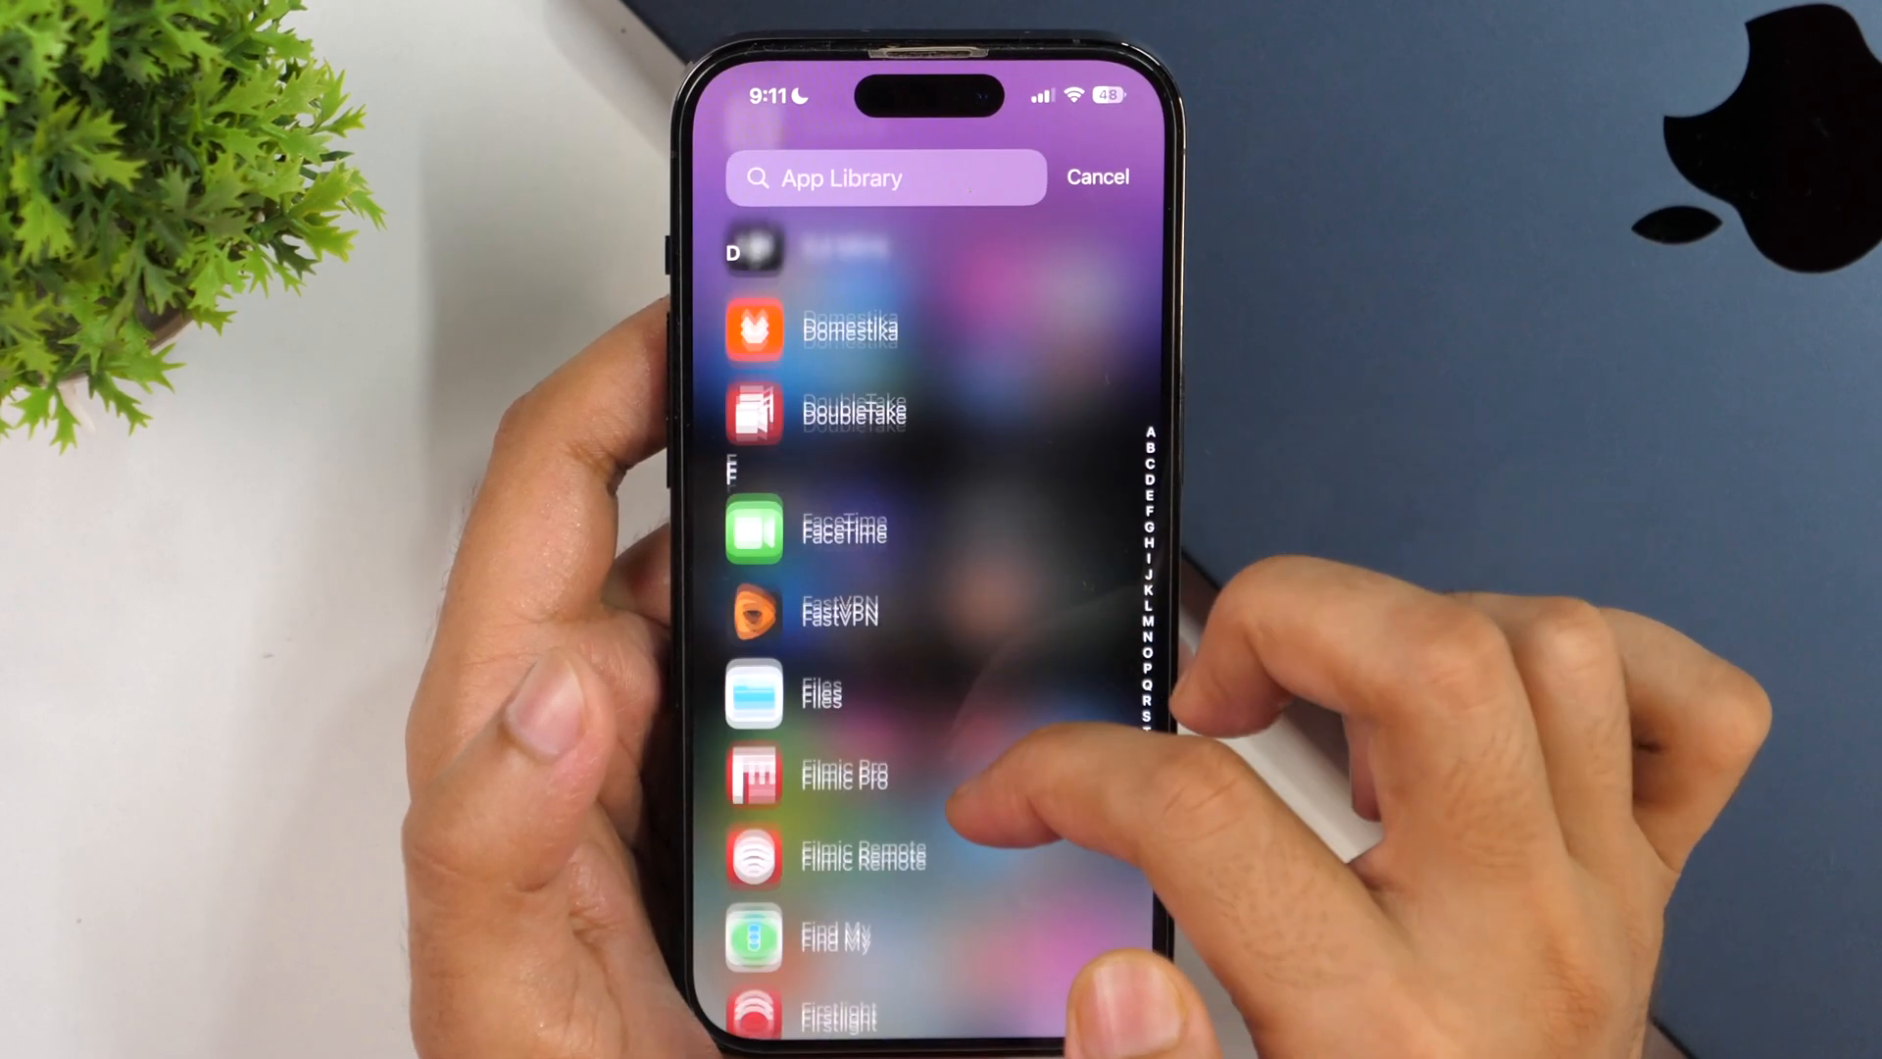
{"action": "scroll", "scroll_direction": "up", "scroll_amount": 3}
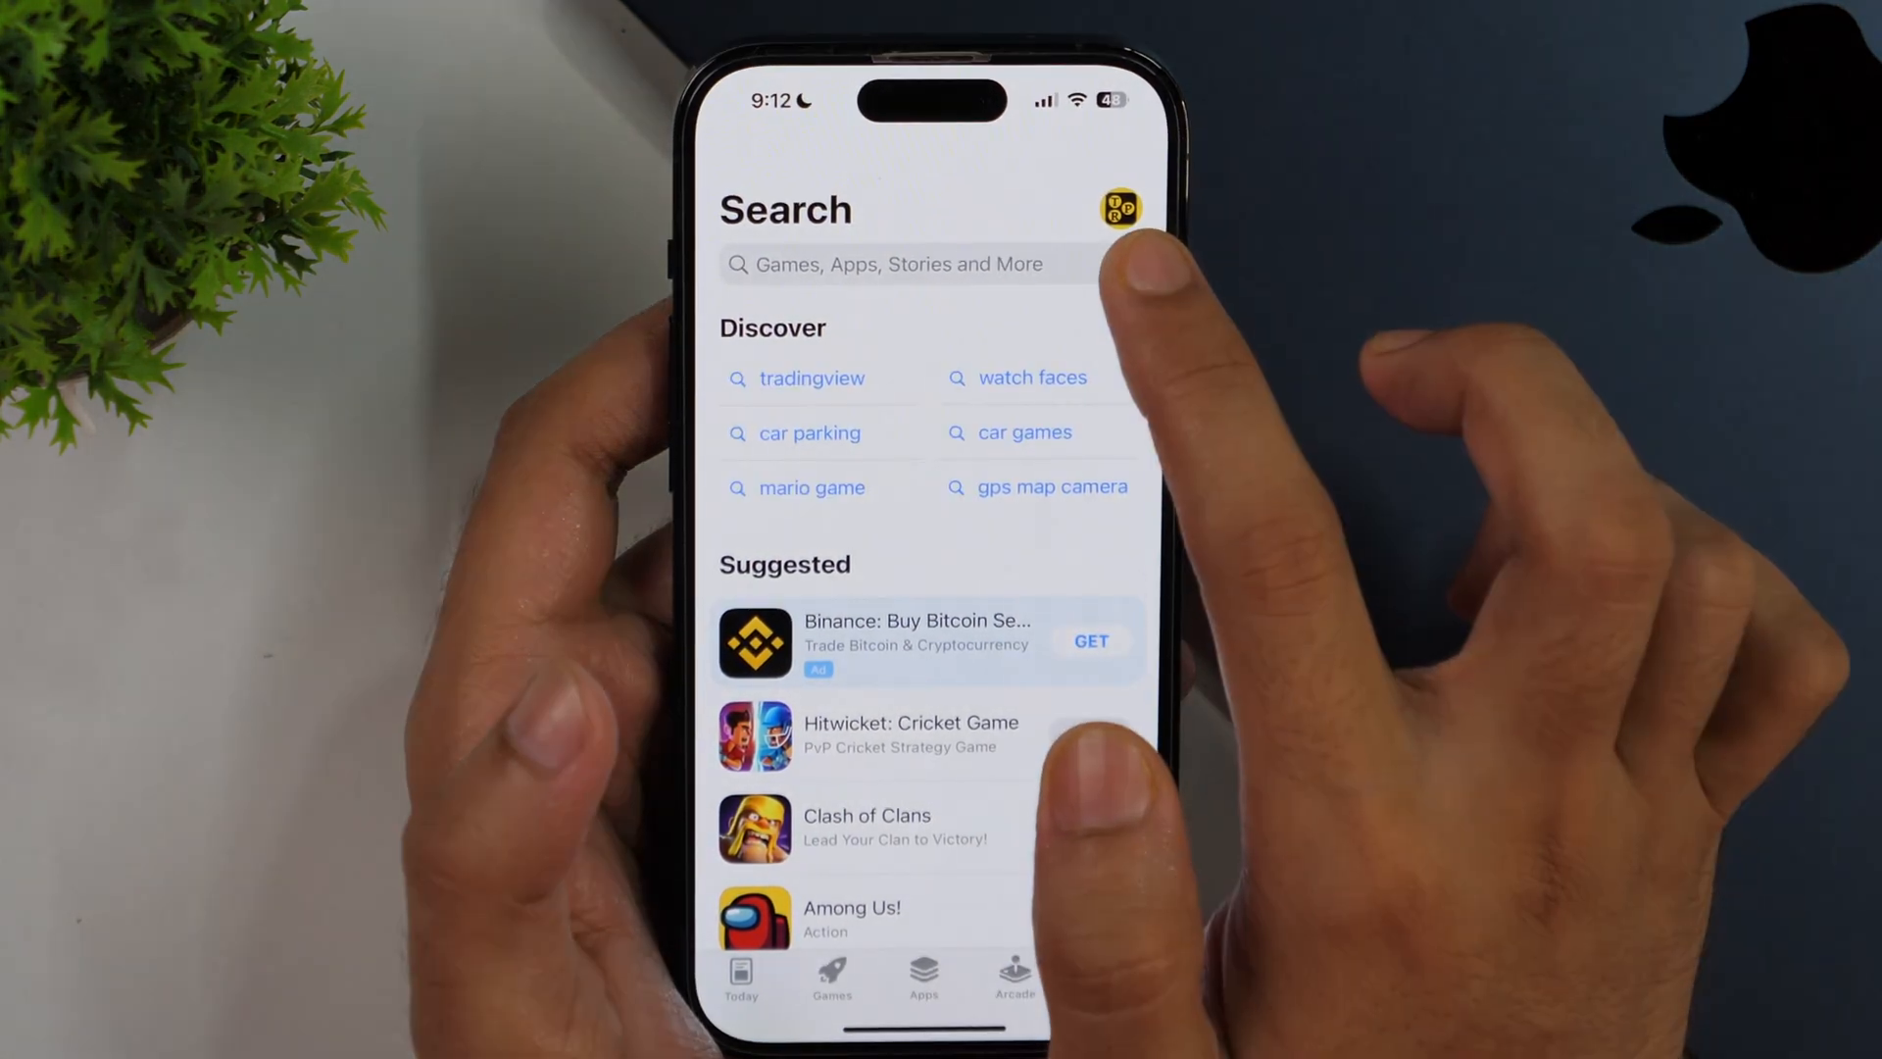
Open the Account page from the profile picture on the App Store Search tab
{"action": "left_click", "coordinate": [1118, 210]}
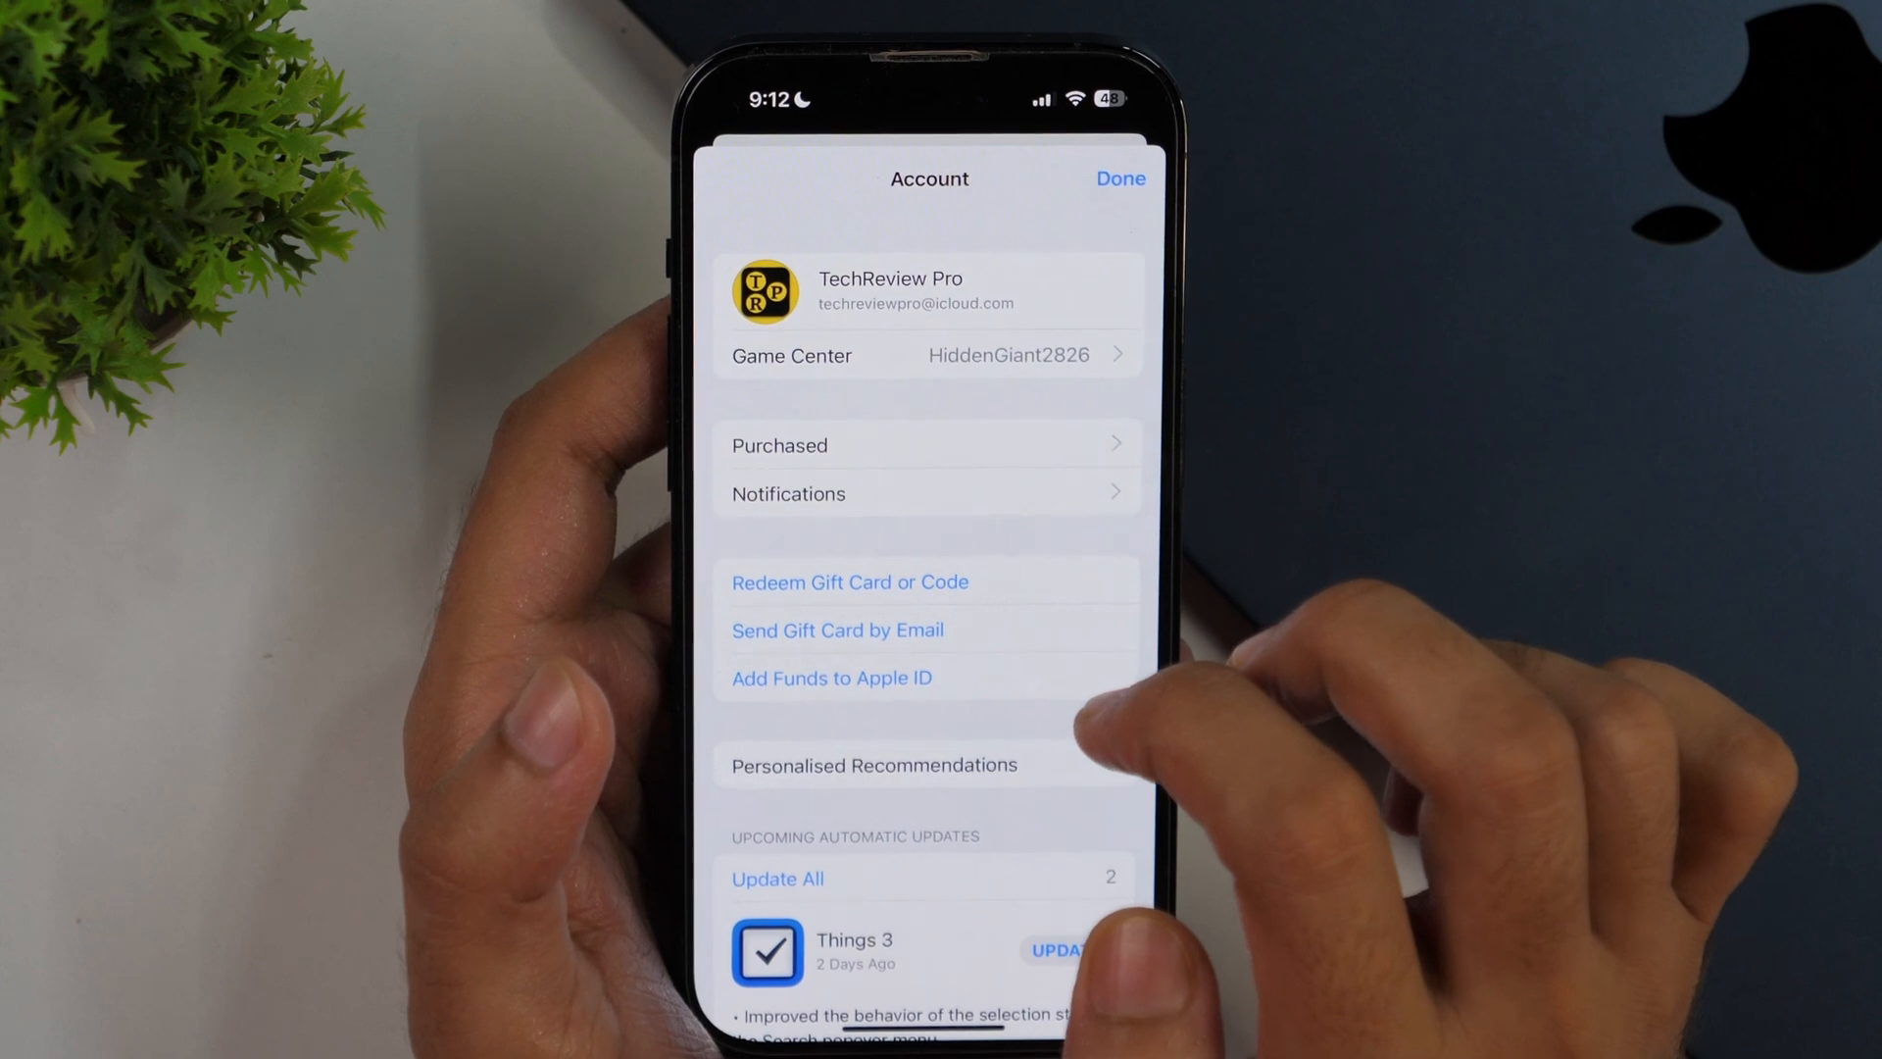
Open Purchased and browse the All list of apps bought with this account
{"action": "left_click", "coordinate": [780, 445]}
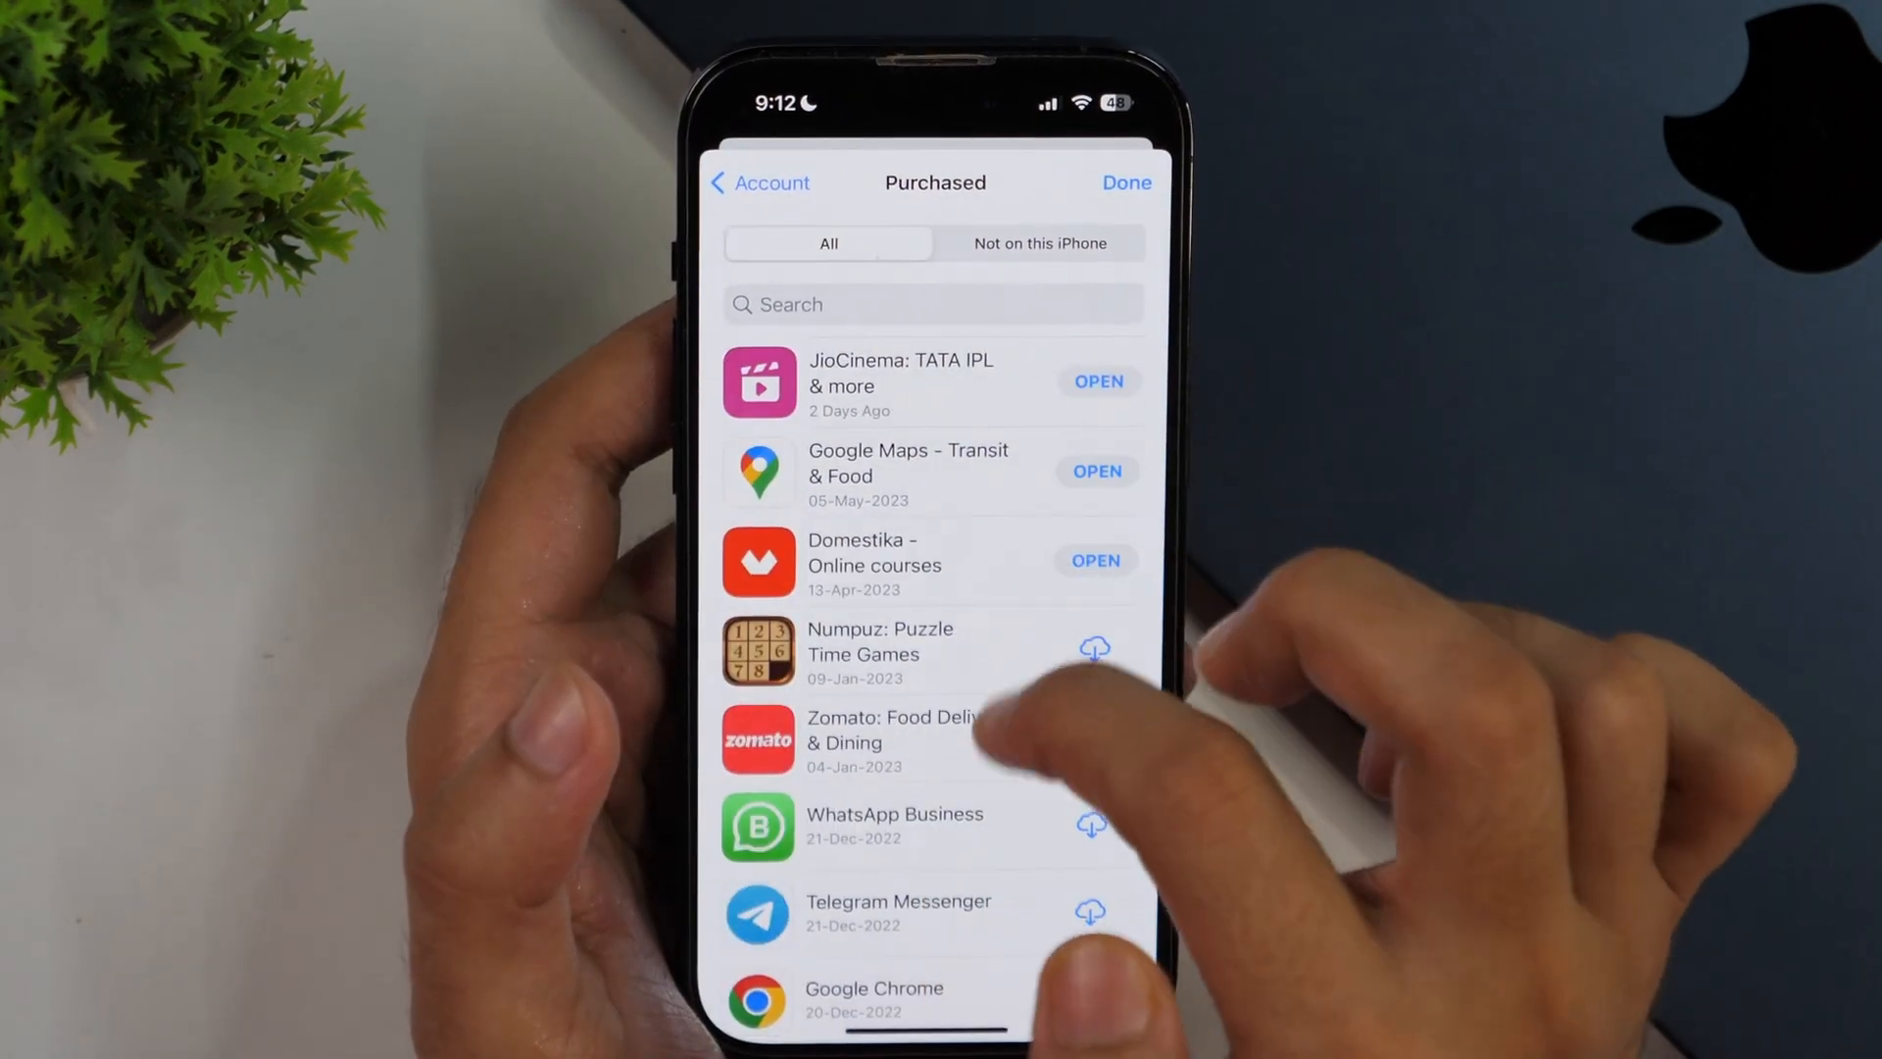
{"action": "scroll", "scroll_direction": "up", "scroll_amount": 3}
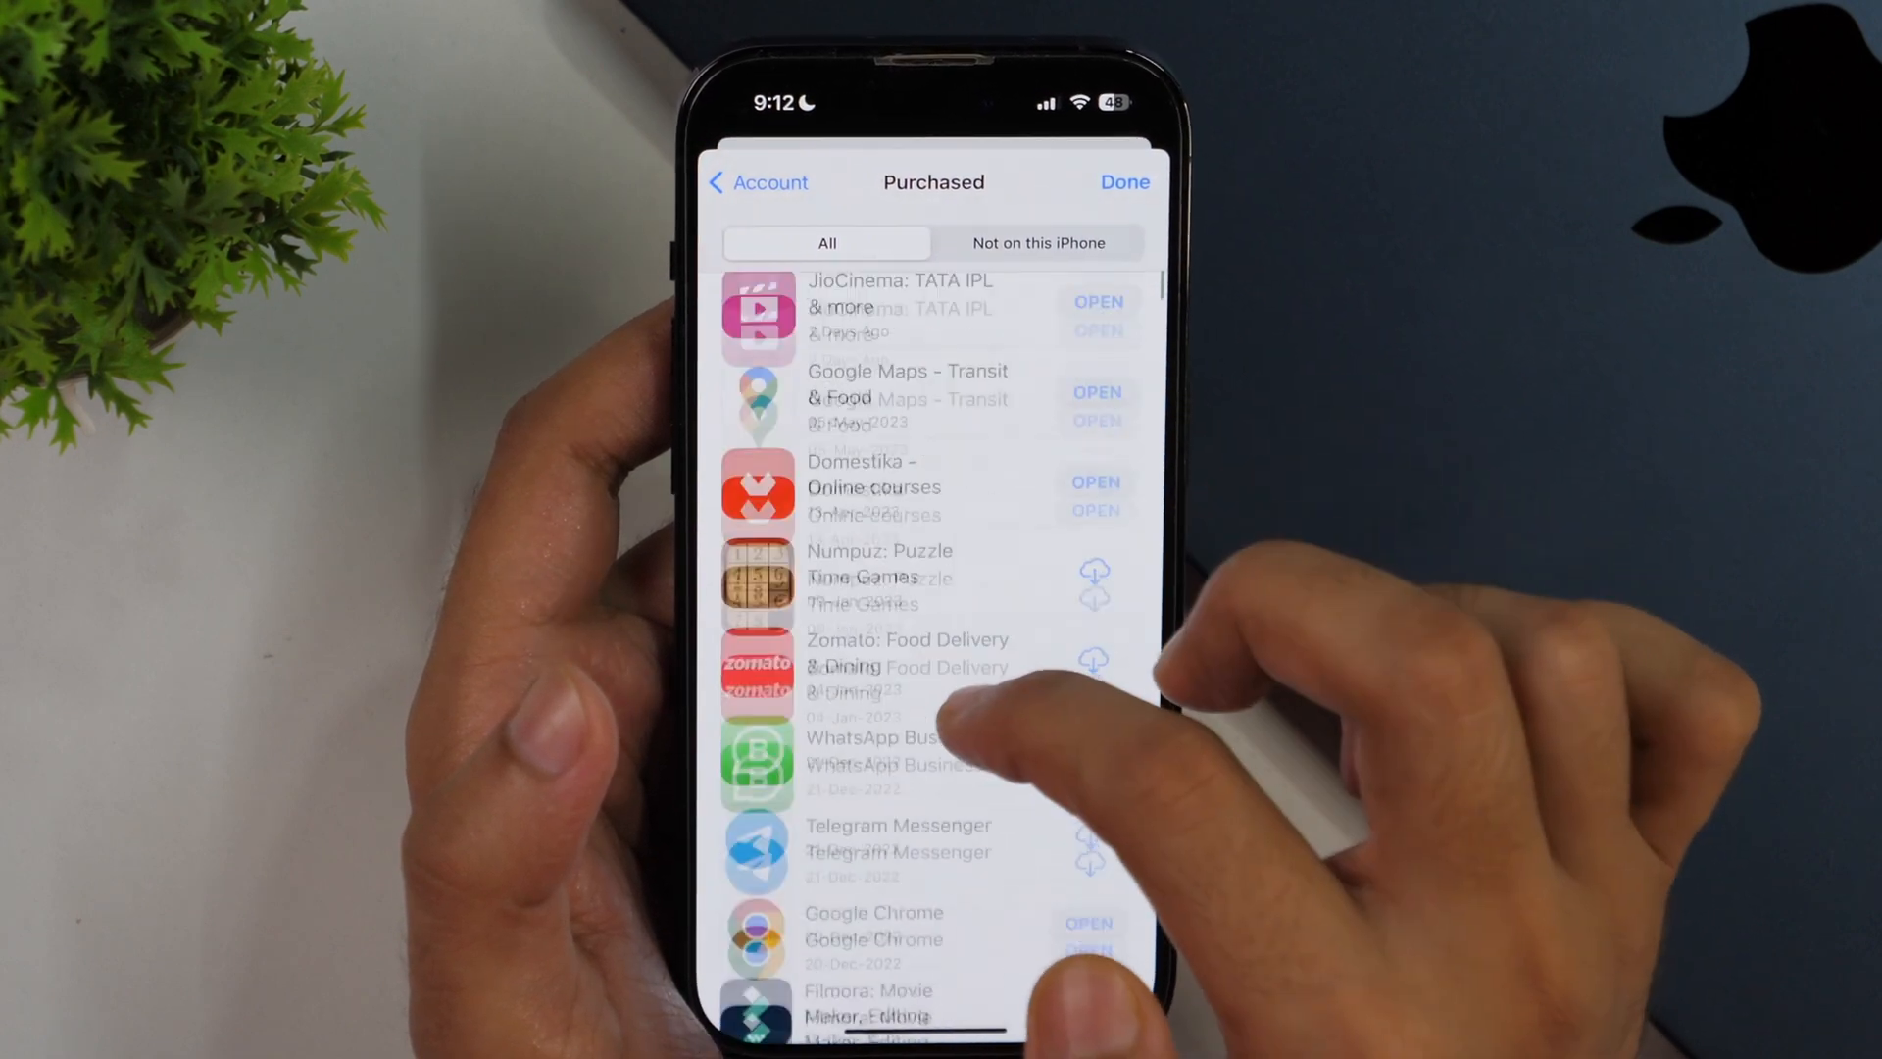
{"action": "scroll", "scroll_direction": "down", "scroll_amount": 3}
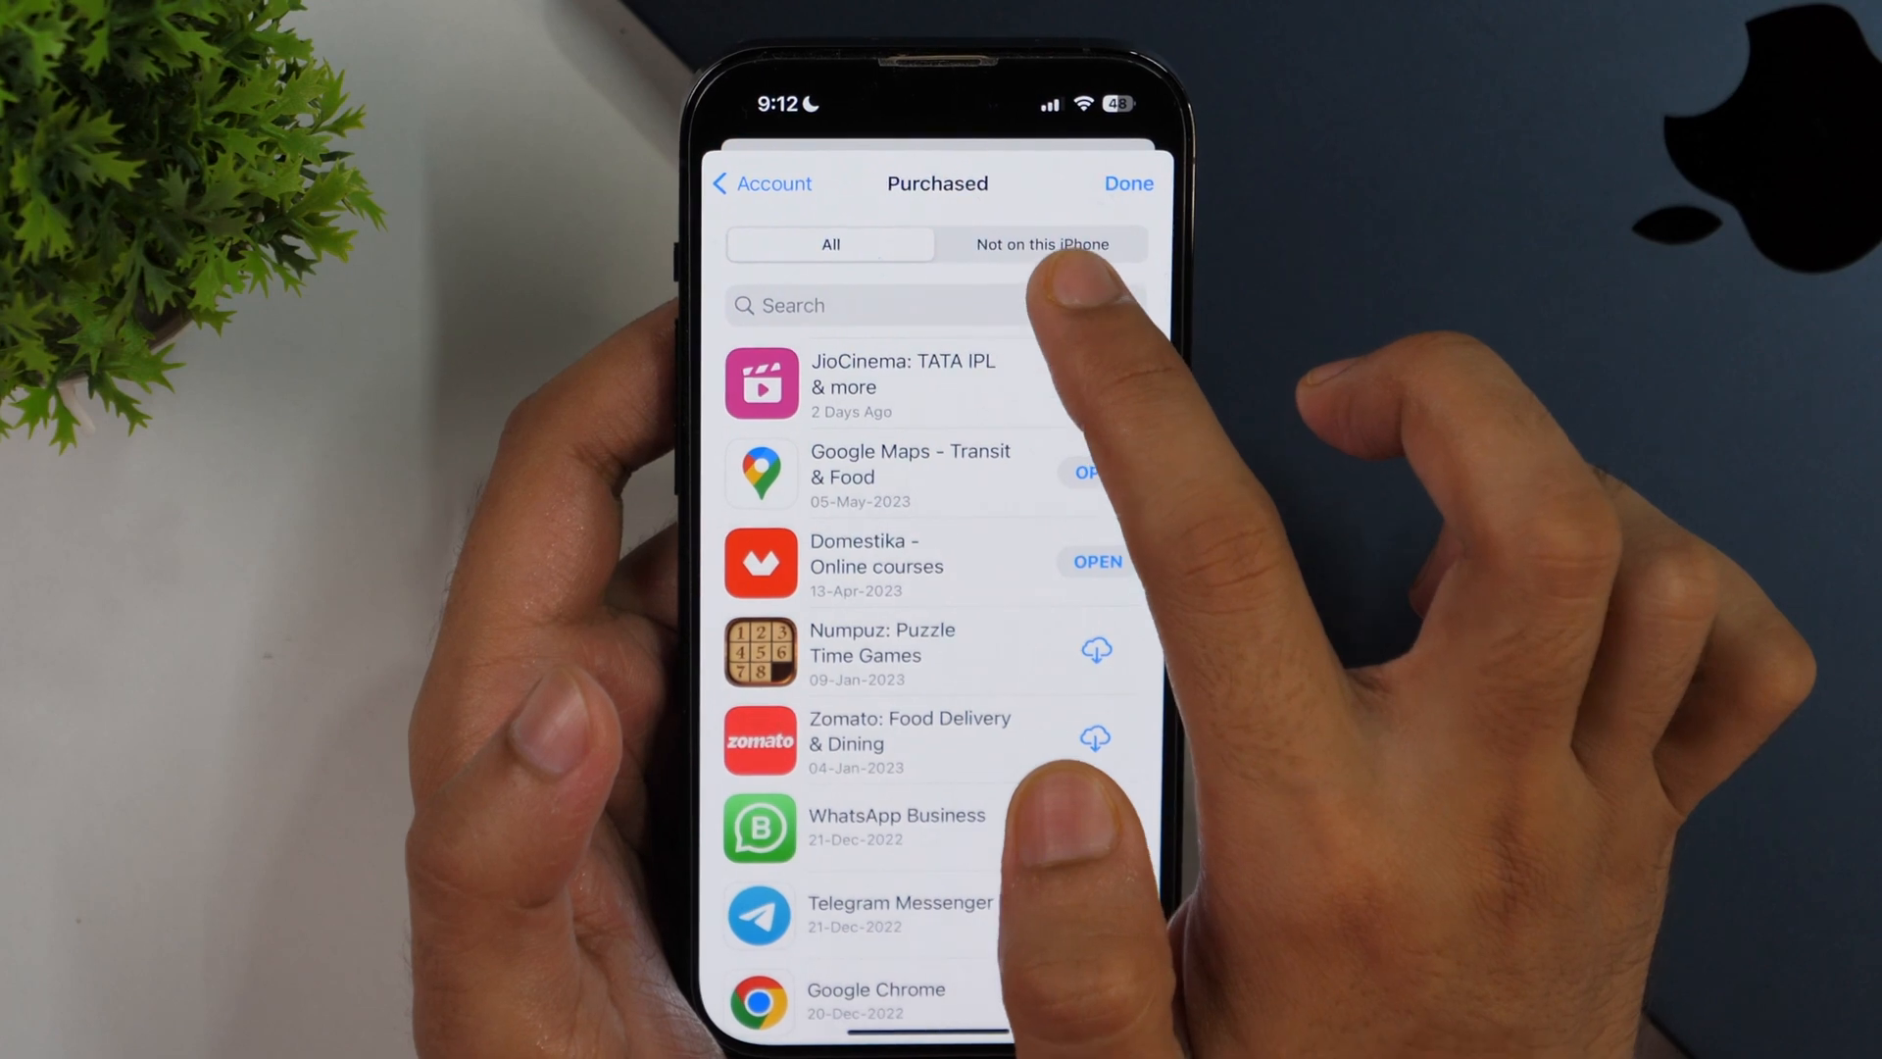
Filter Purchased to 'Not on this iPhone' and scroll through the uninstalled apps
{"action": "scroll", "scroll_direction": "down", "scroll_amount": 3}
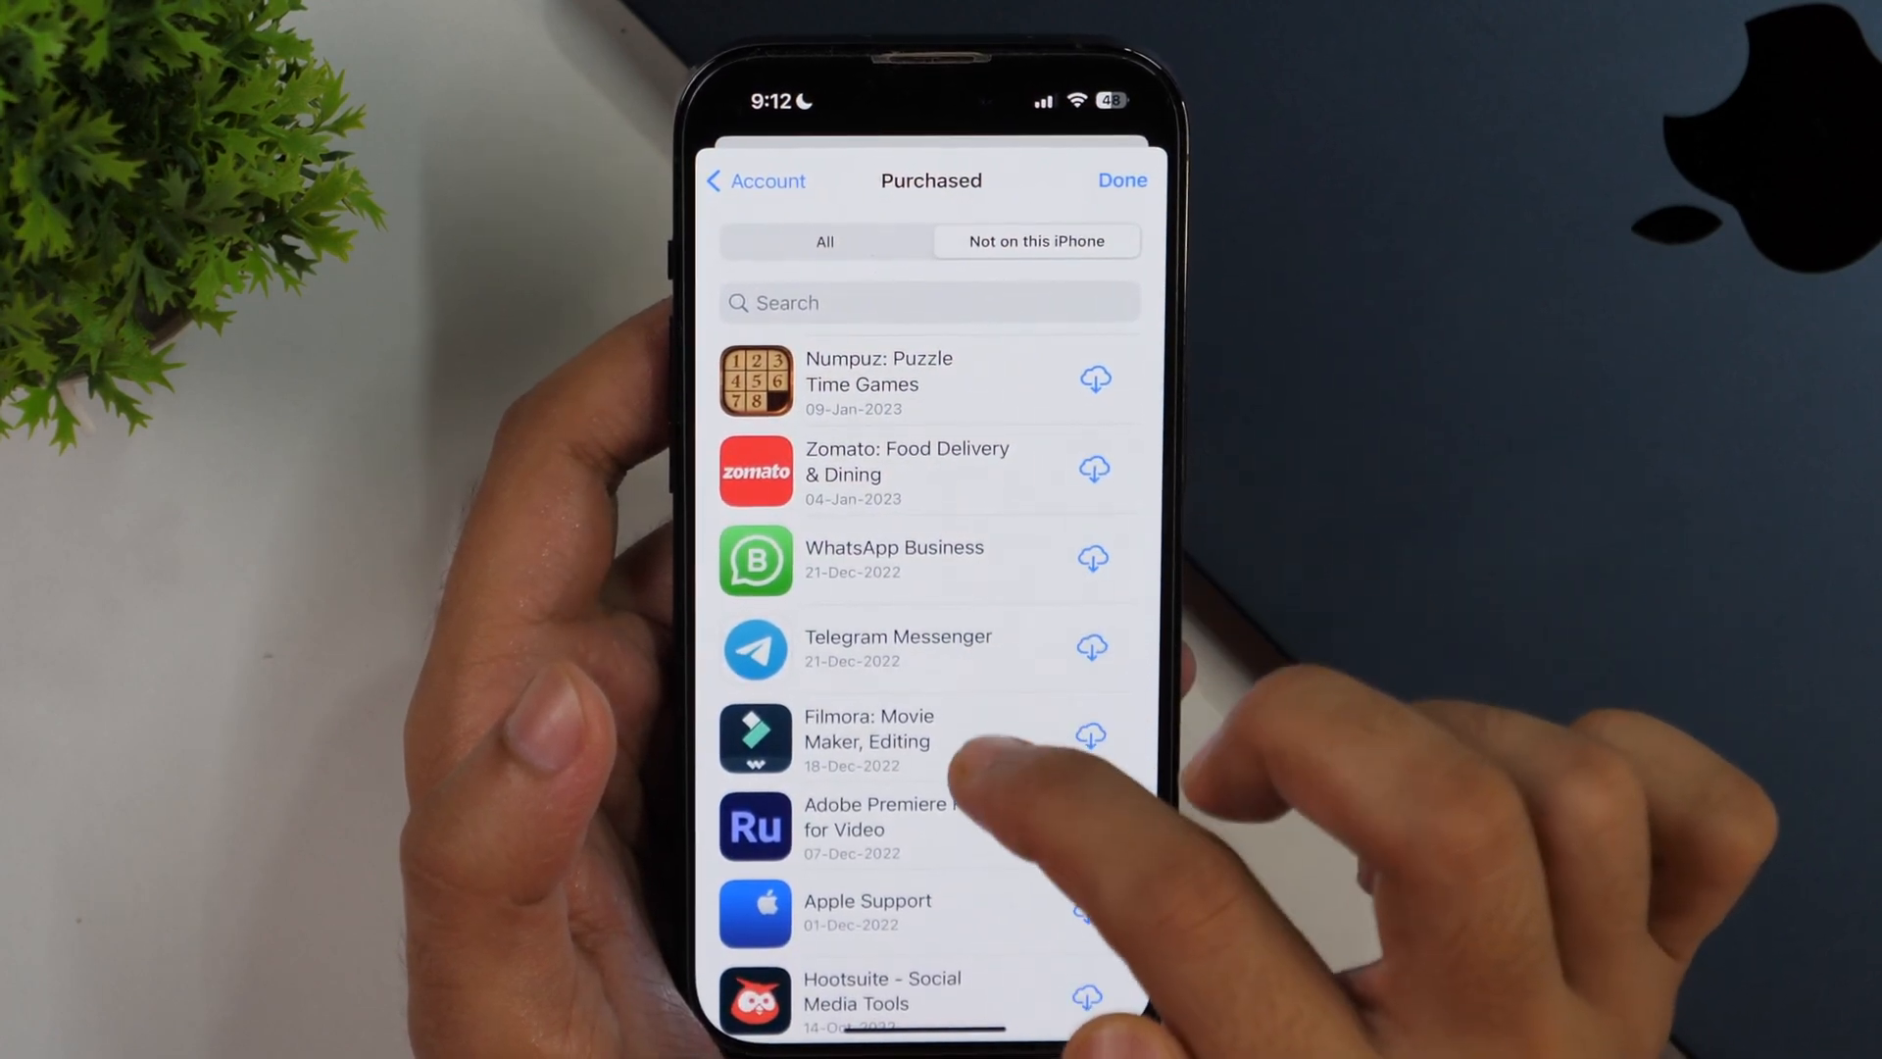
{"action": "mouse_move", "coordinate": [1020, 780]}
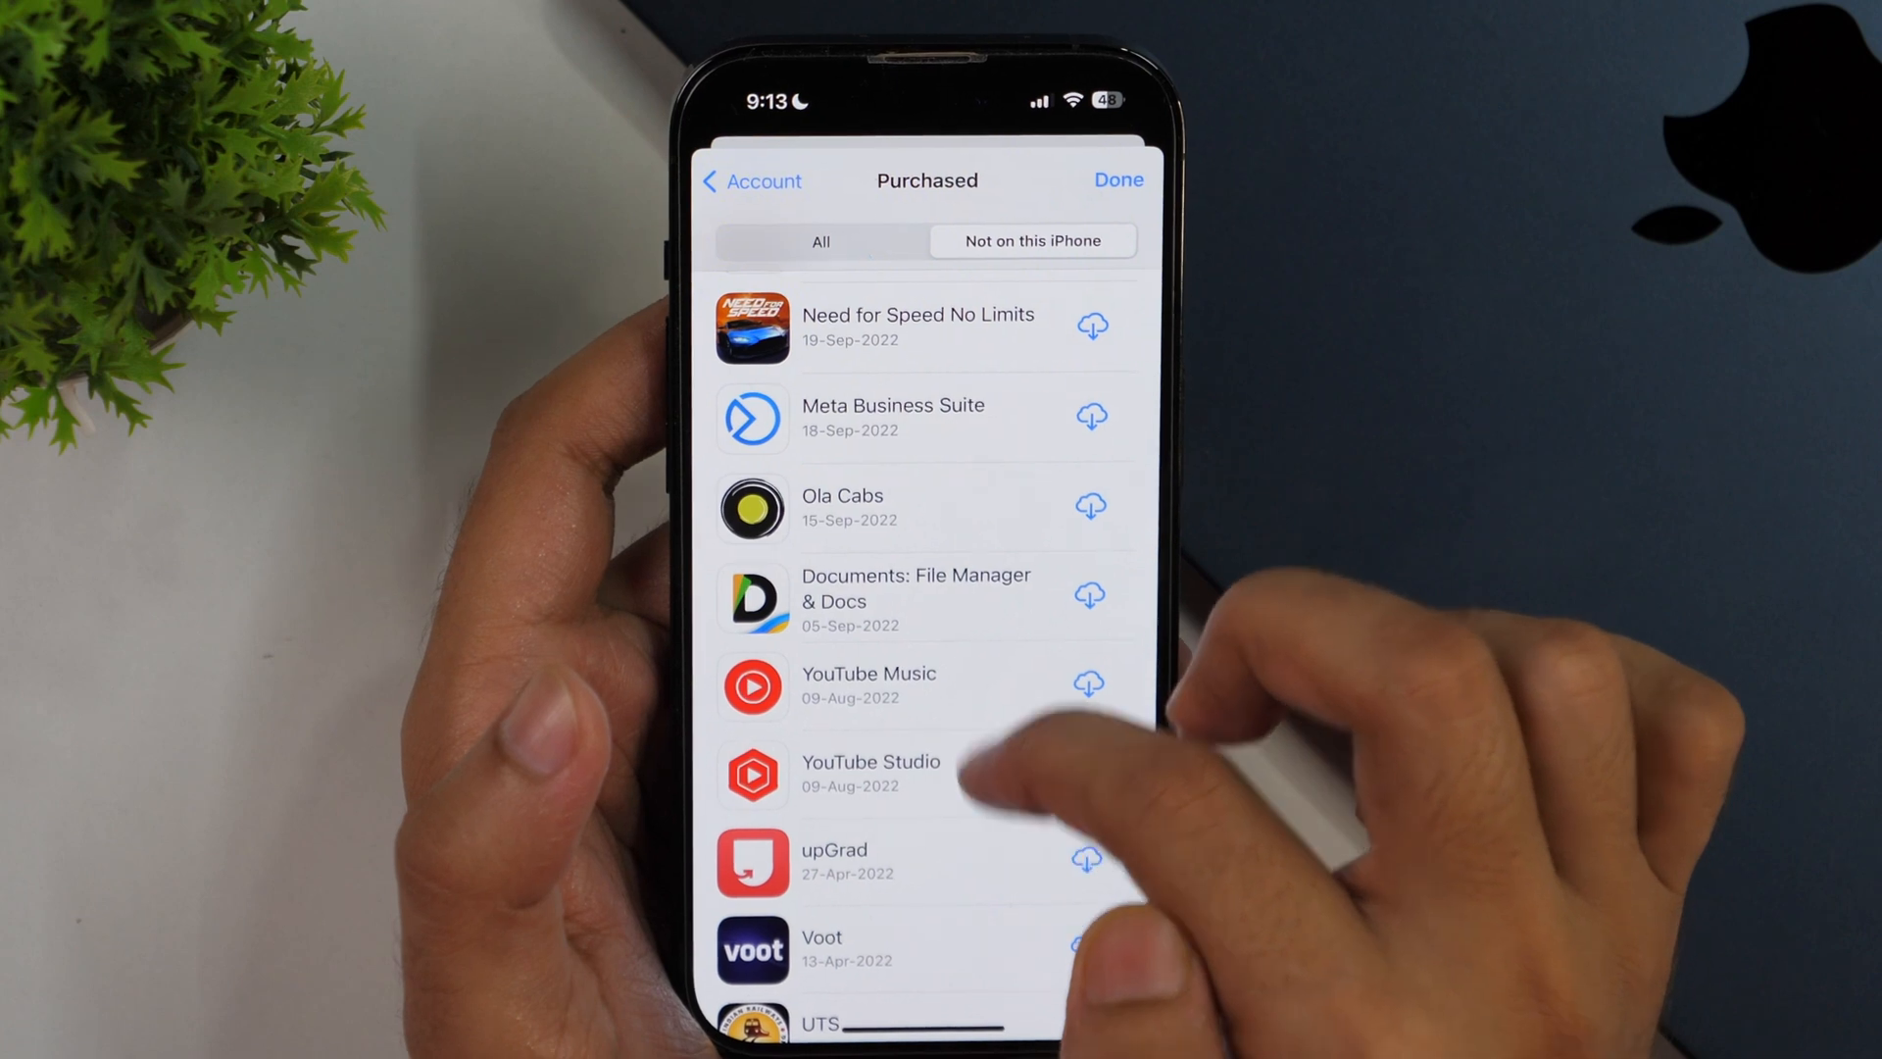
{"action": "scroll", "scroll_direction": "down", "scroll_amount": 3}
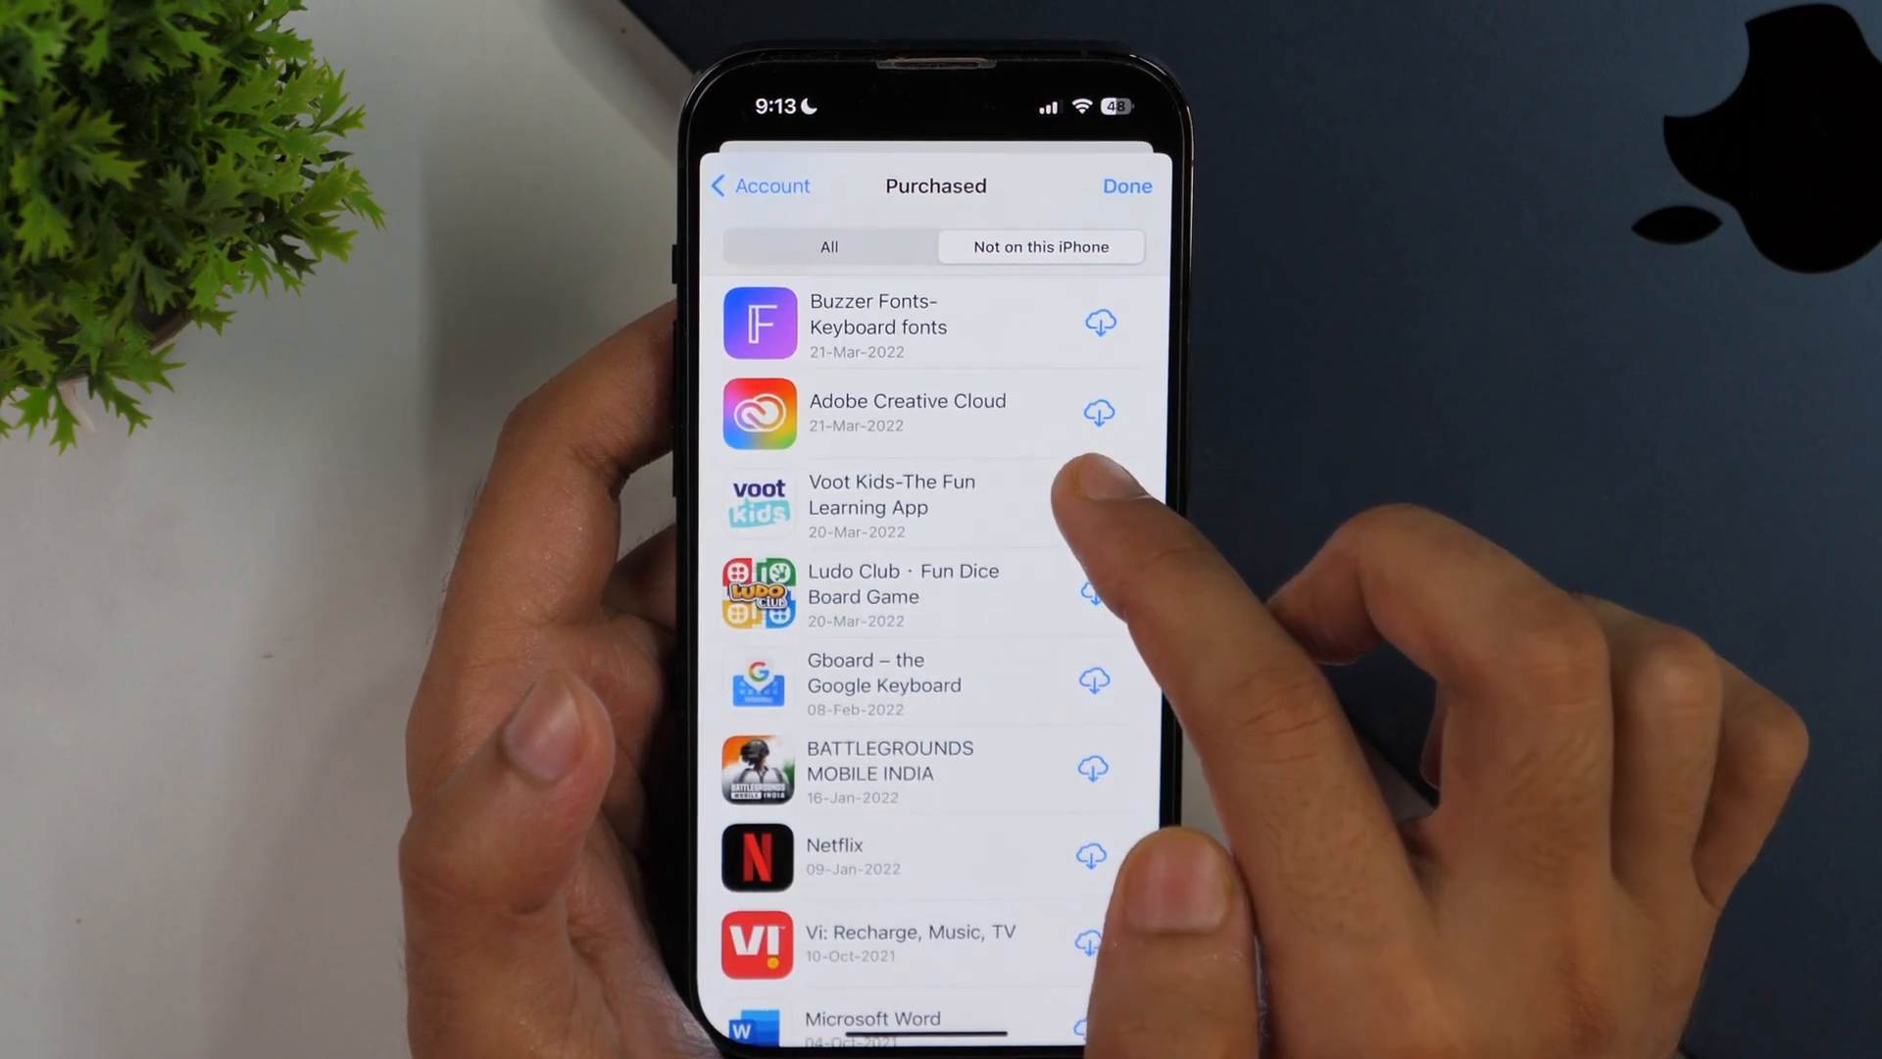
{"action": "mouse_move", "coordinate": [1080, 541]}
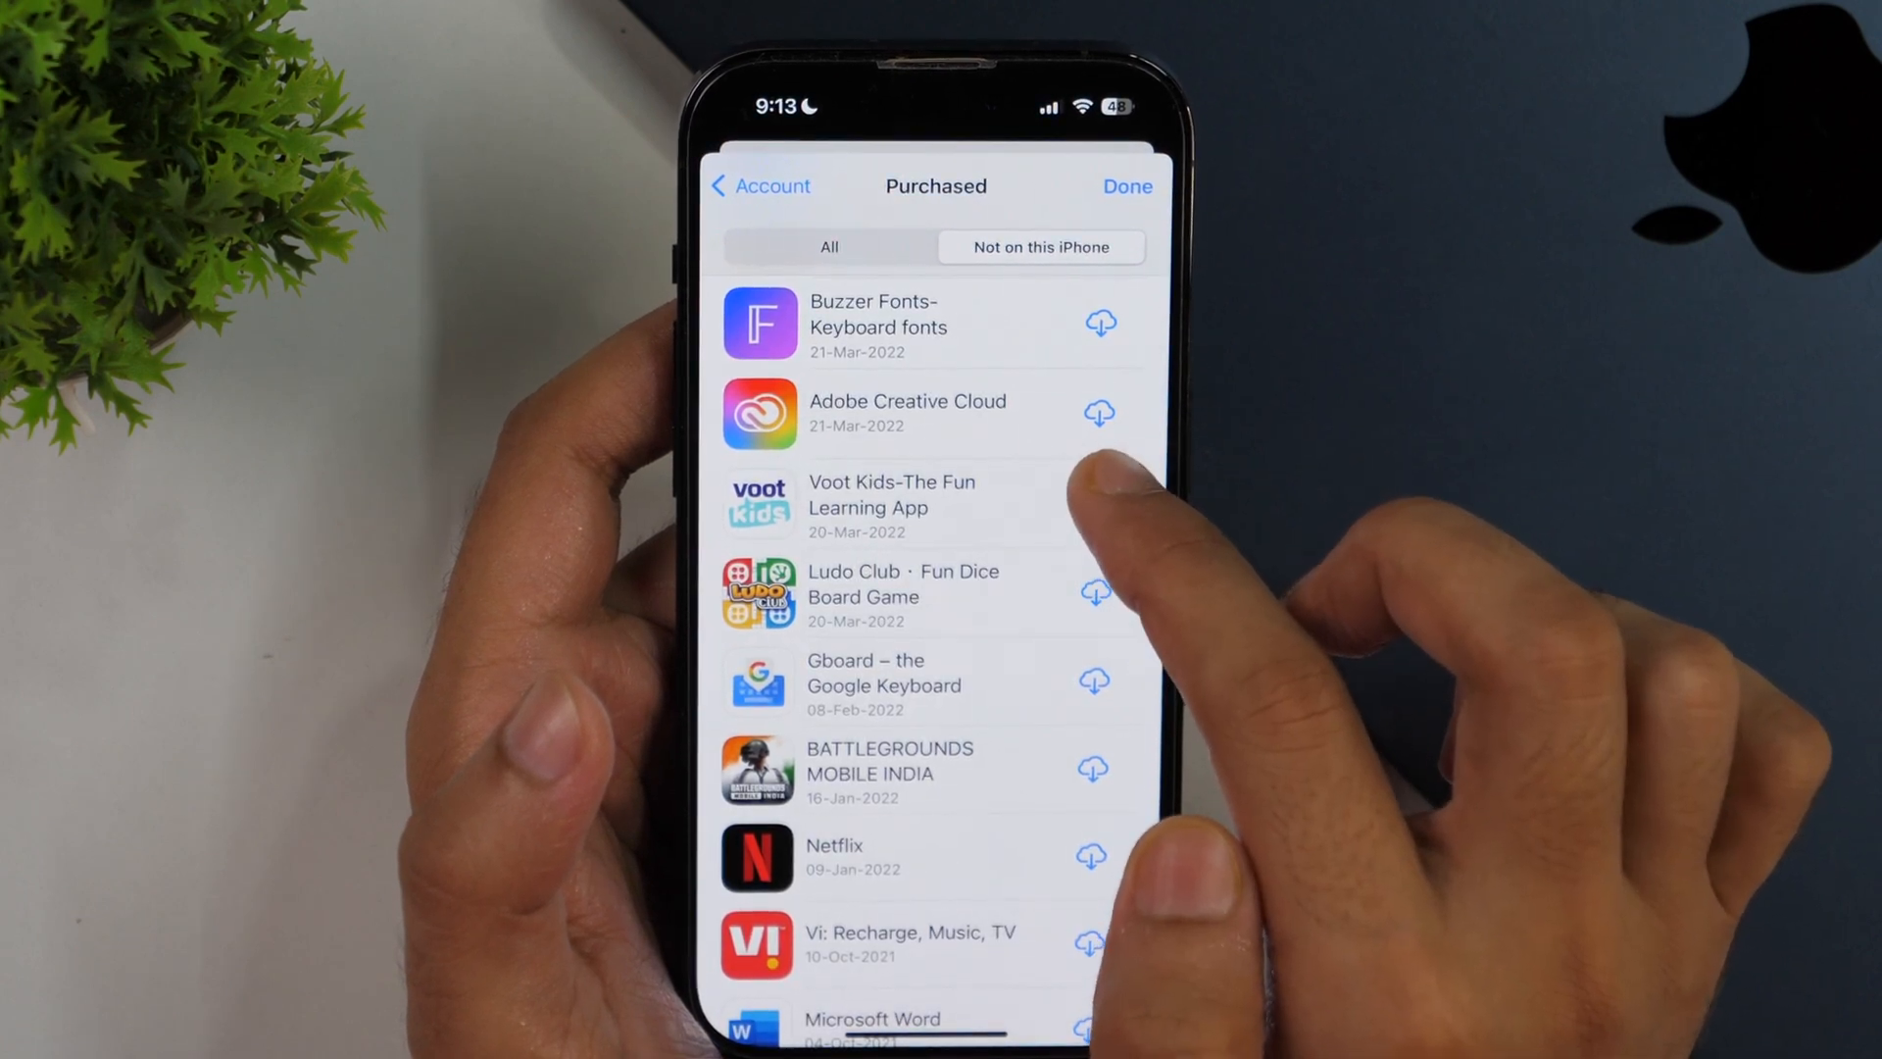
Re-download Adobe Creative Cloud via its cloud icon until it shows OPEN
{"action": "left_click", "coordinate": [1098, 411]}
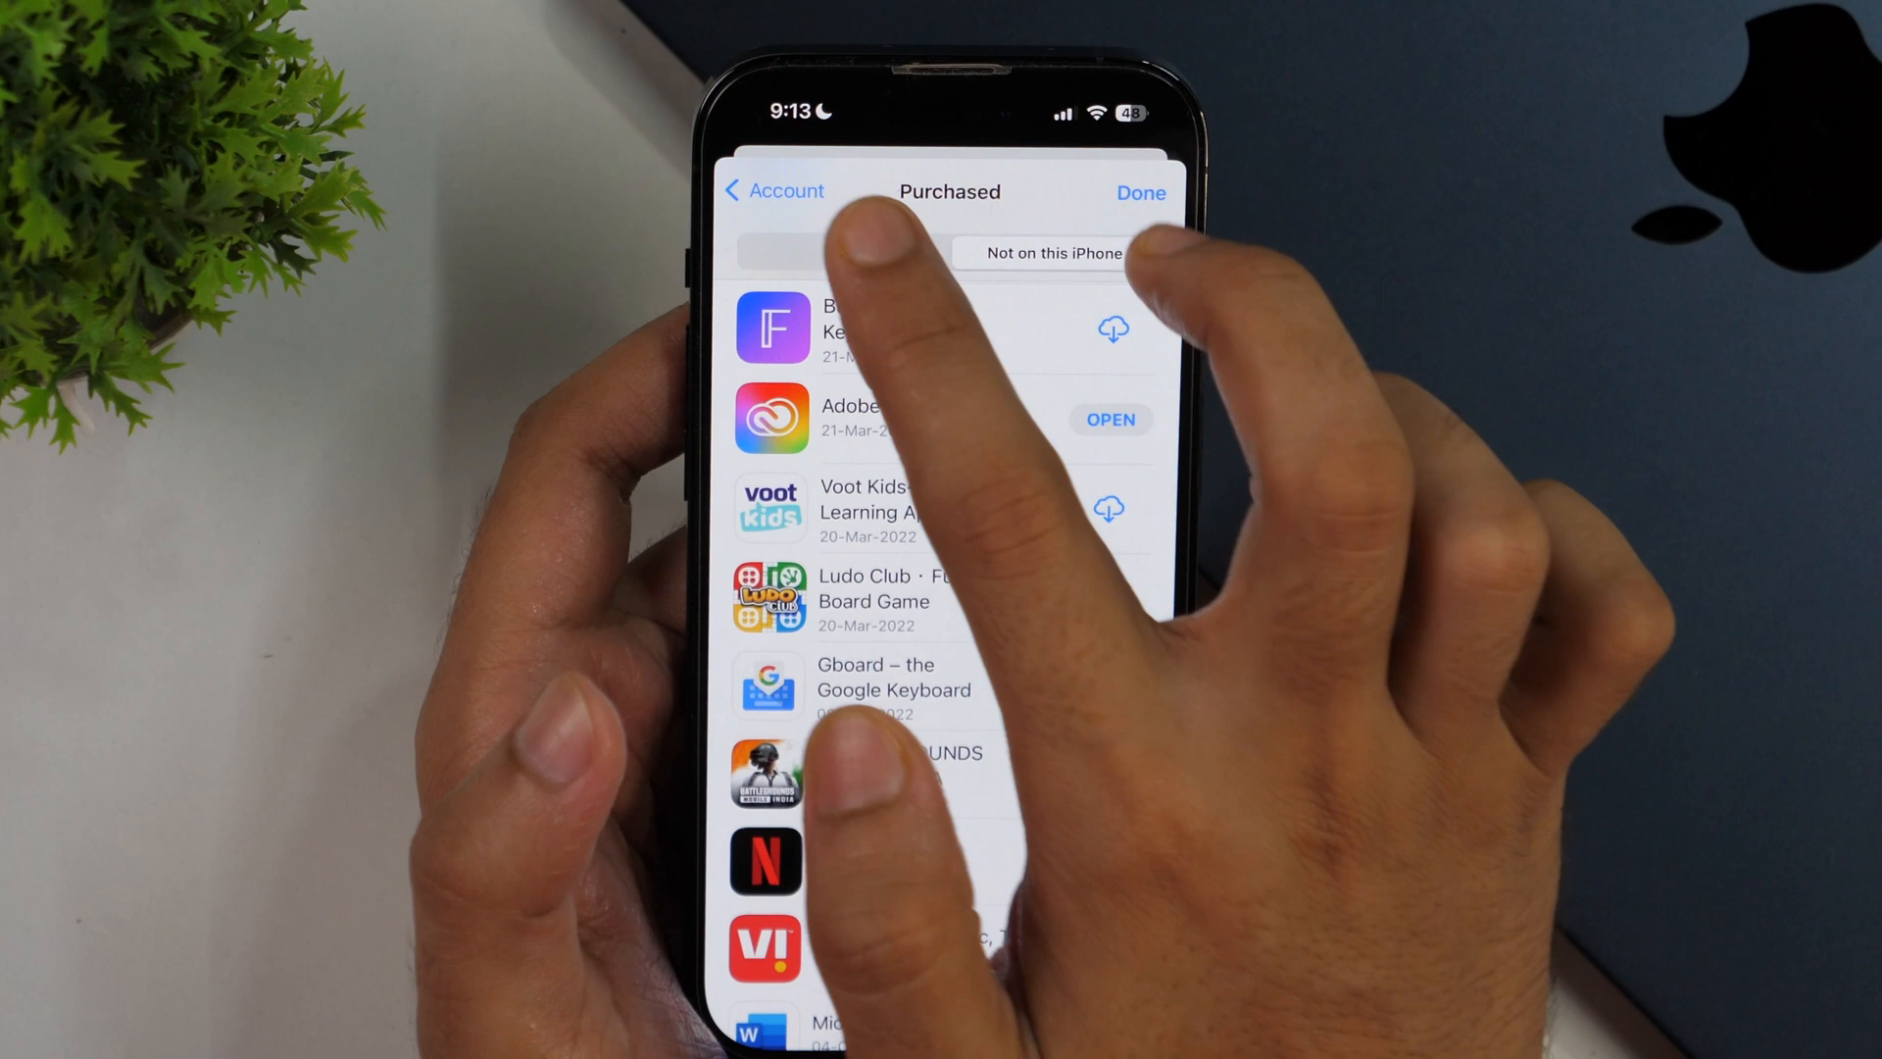
{"action": "left_click", "coordinate": [775, 190]}
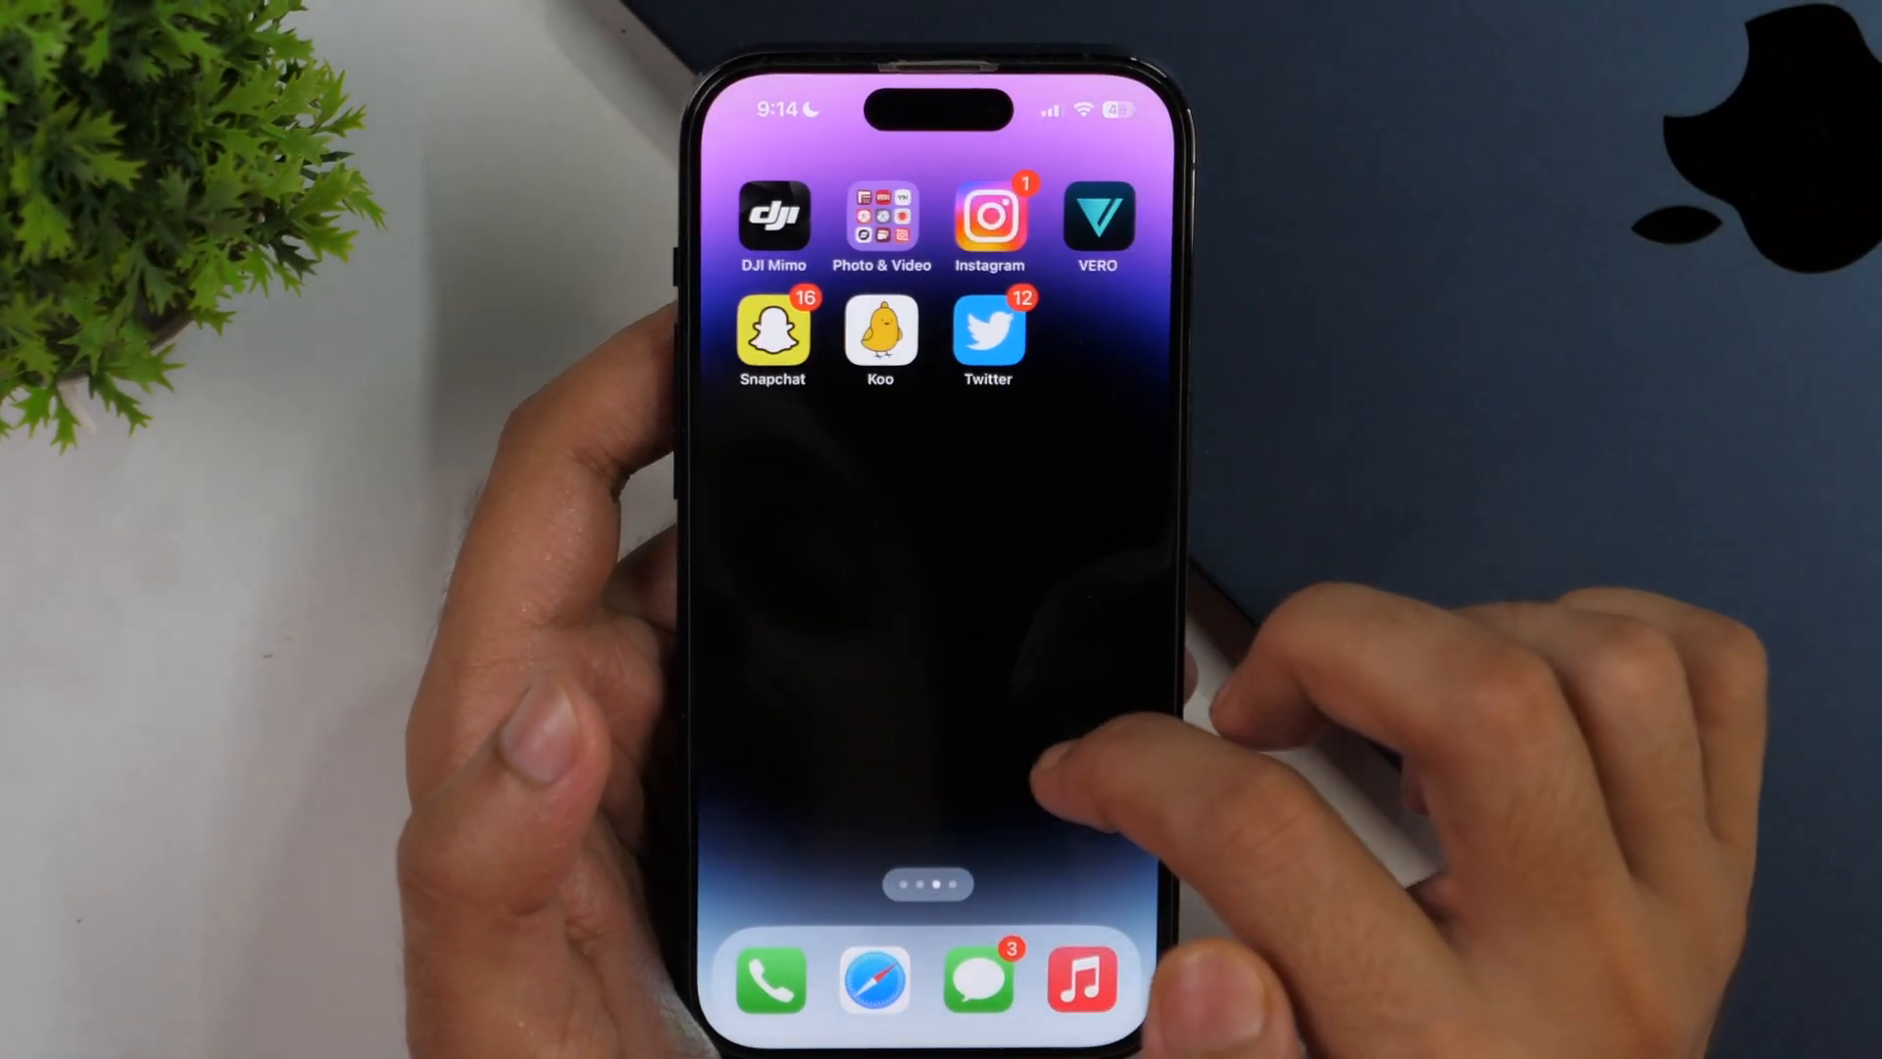
Swipe to a later Home Screen page, bringing the App Library into view
{"action": "scroll", "scroll_direction": "left", "scroll_amount": 3}
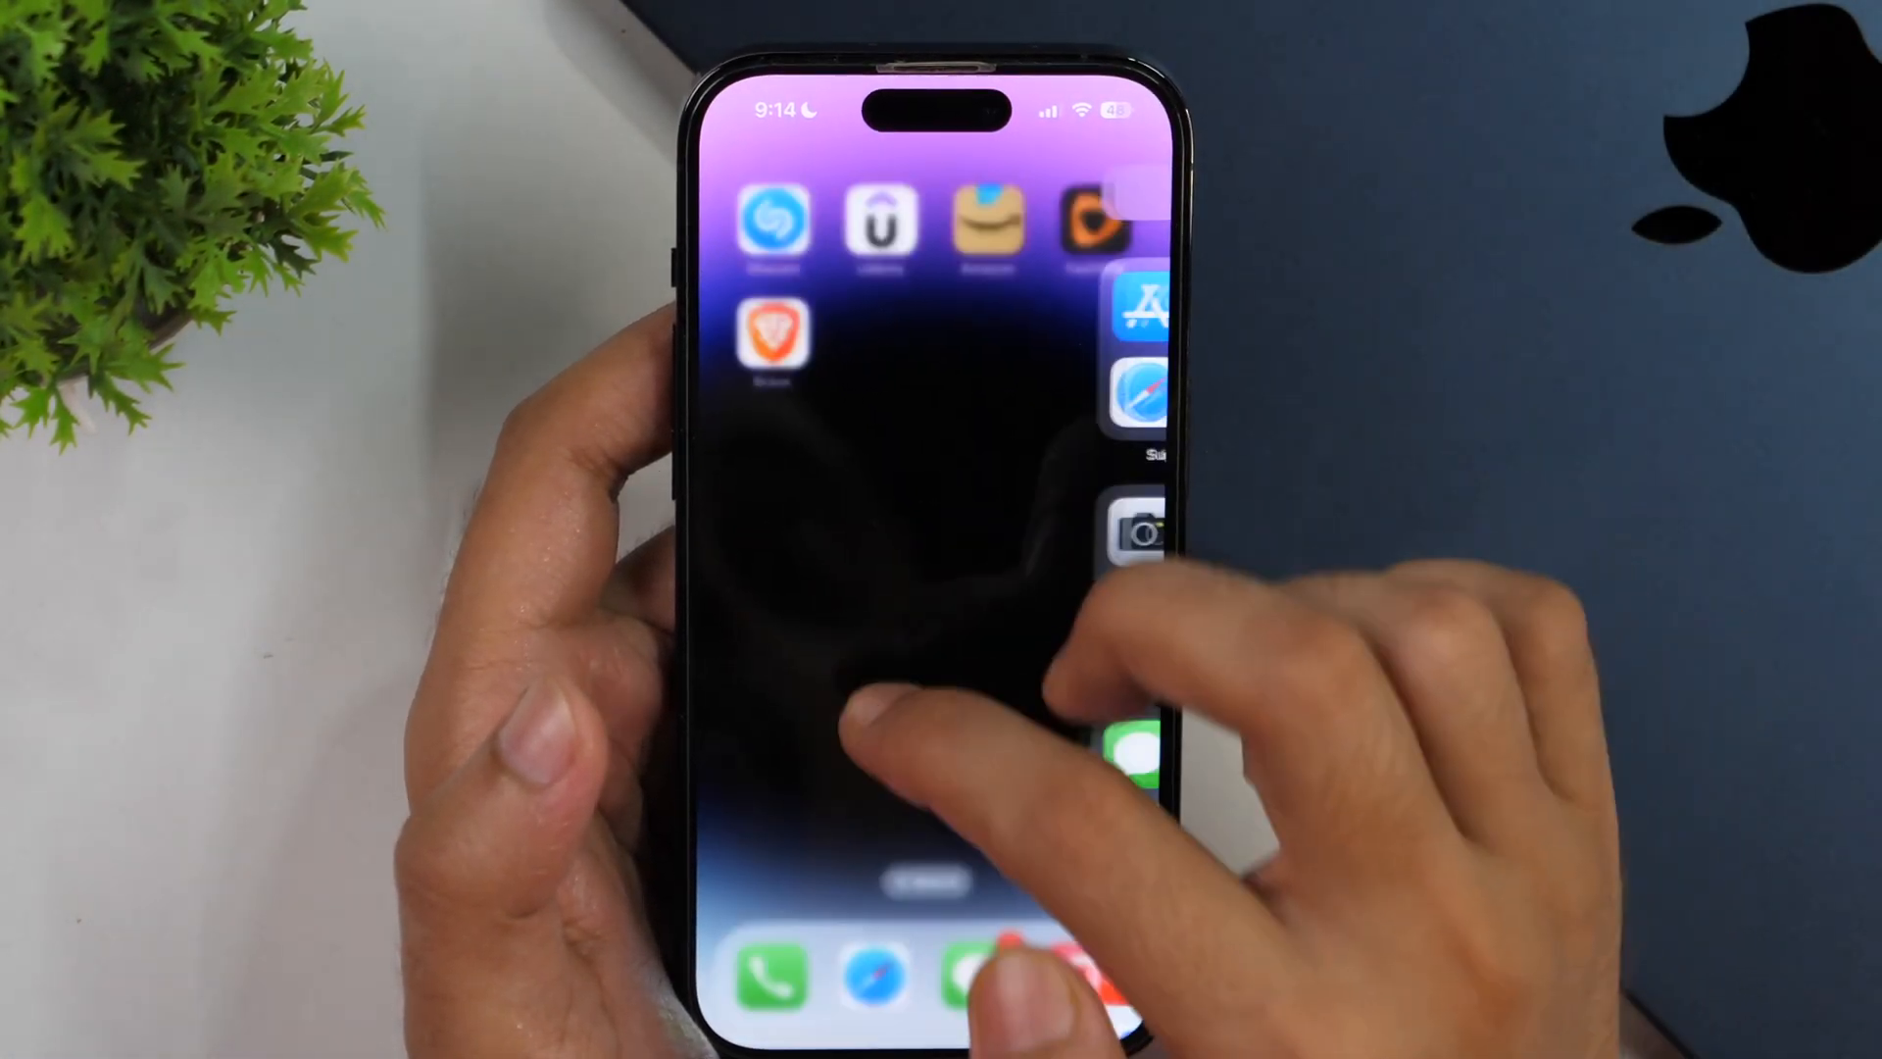